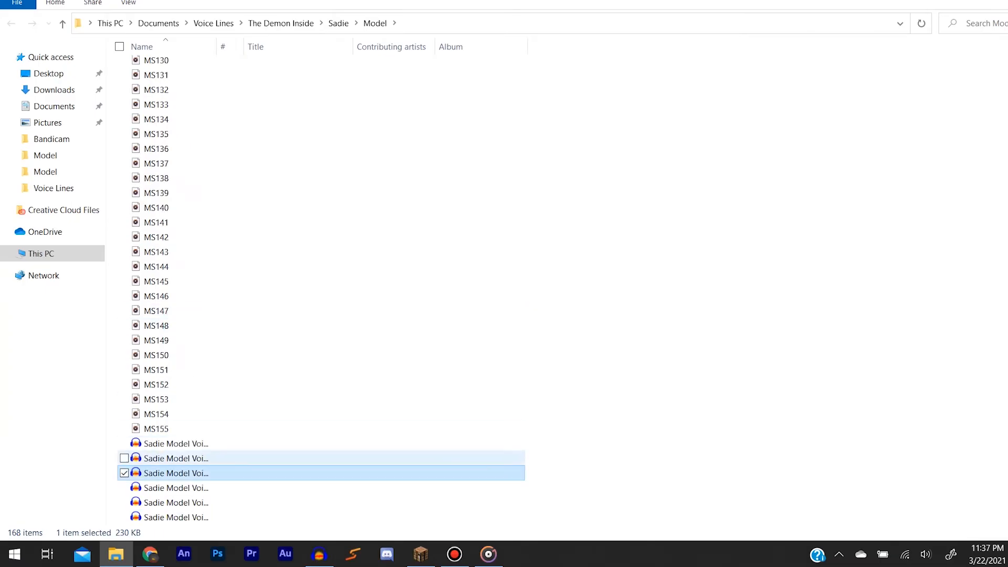
Open the Sadie Model Voice Lines Act I .aup file with Google Chrome
right_click(174, 472)
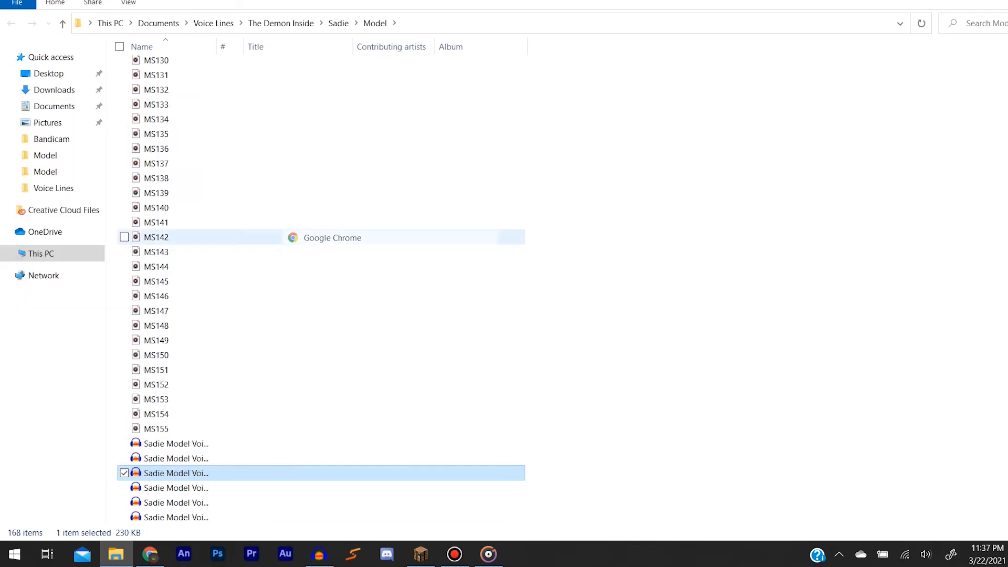
double_click(175, 473)
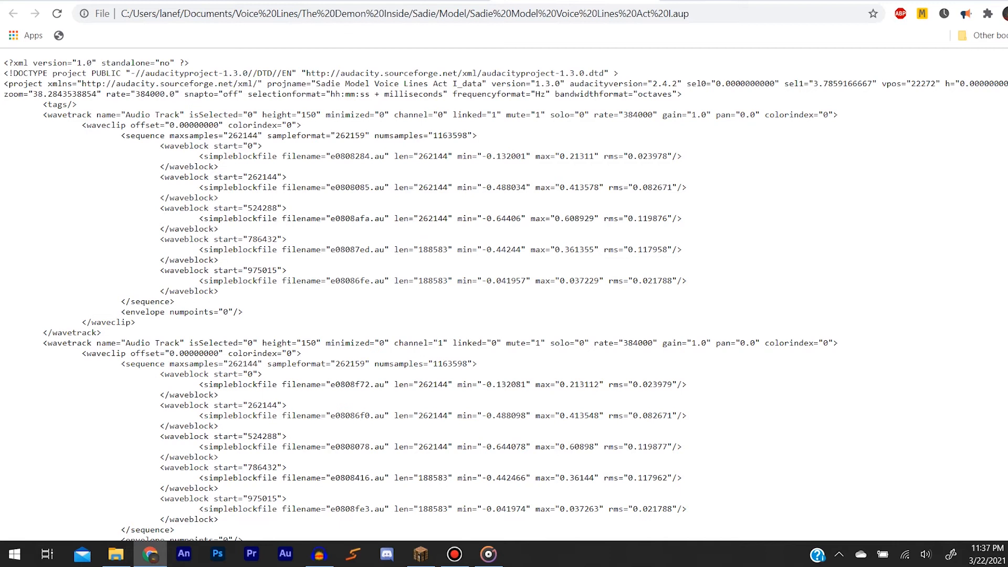
Search the project page for 'audio' using Chrome's find bar
key("ctrl+f")
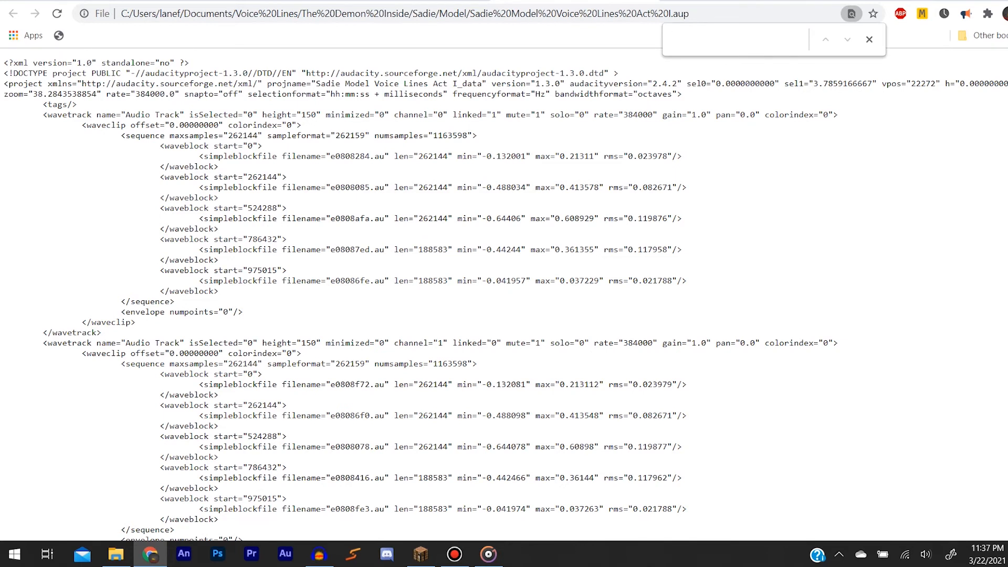
left_click(735, 38)
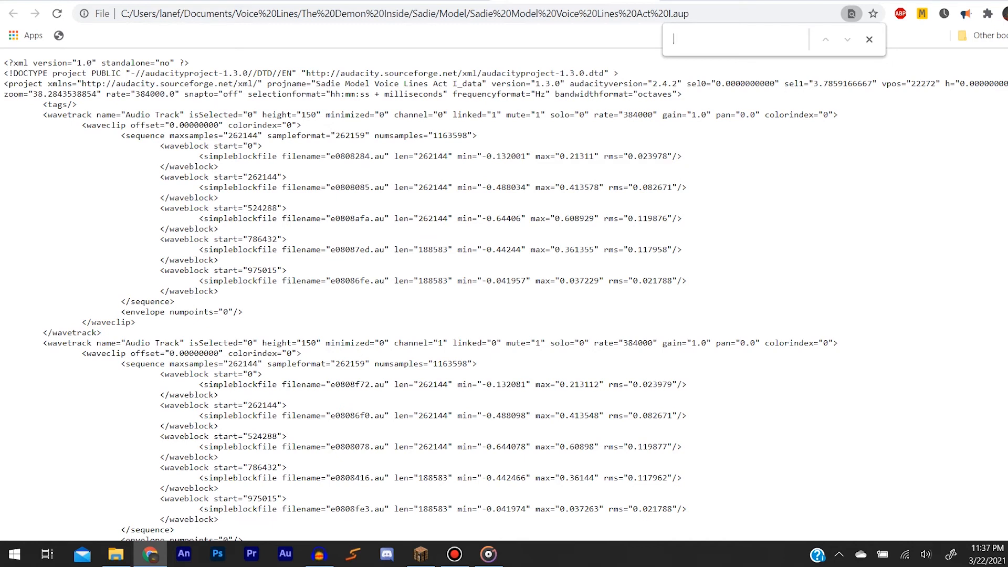
type("audio")
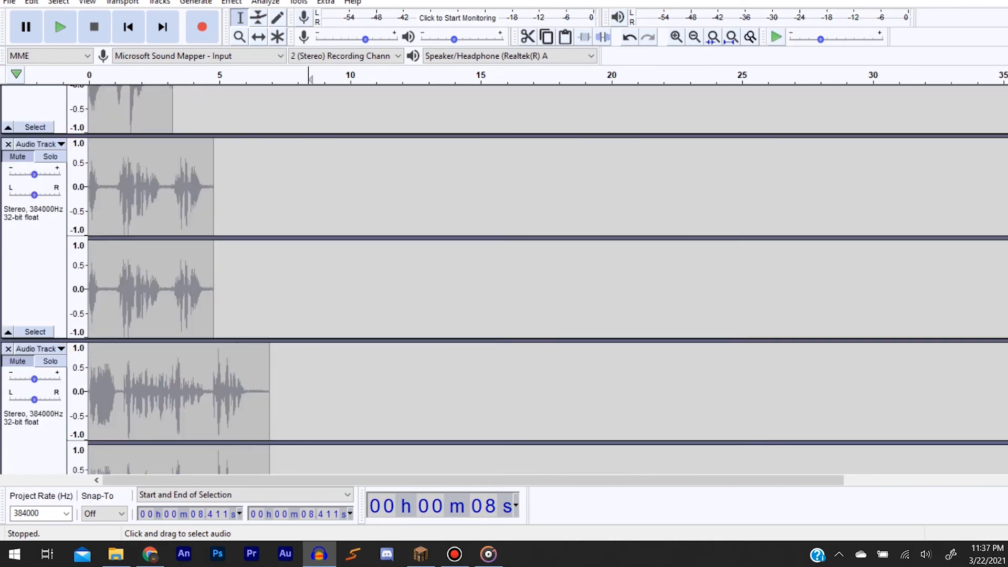
scroll("down", 3)
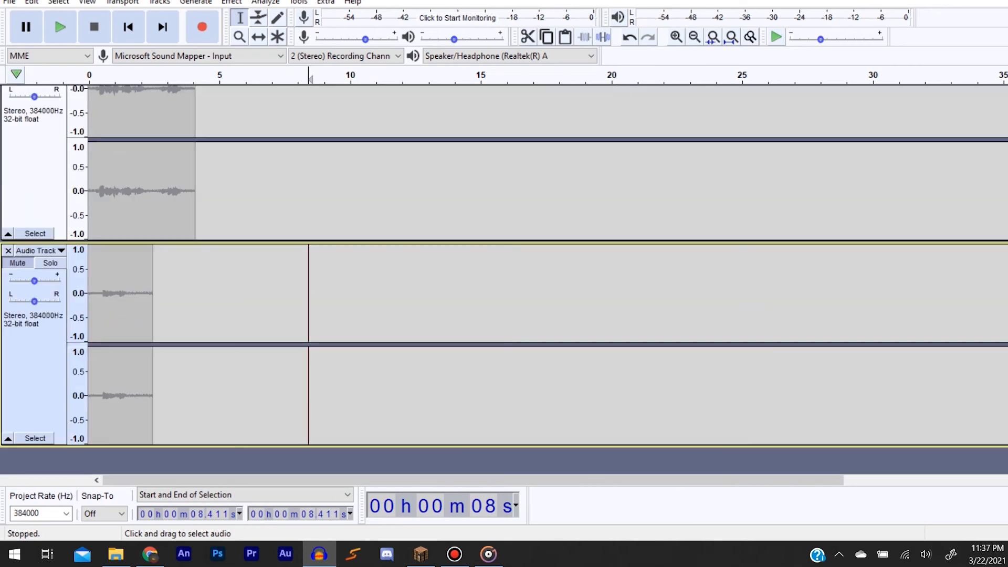
mouse_move(343, 56)
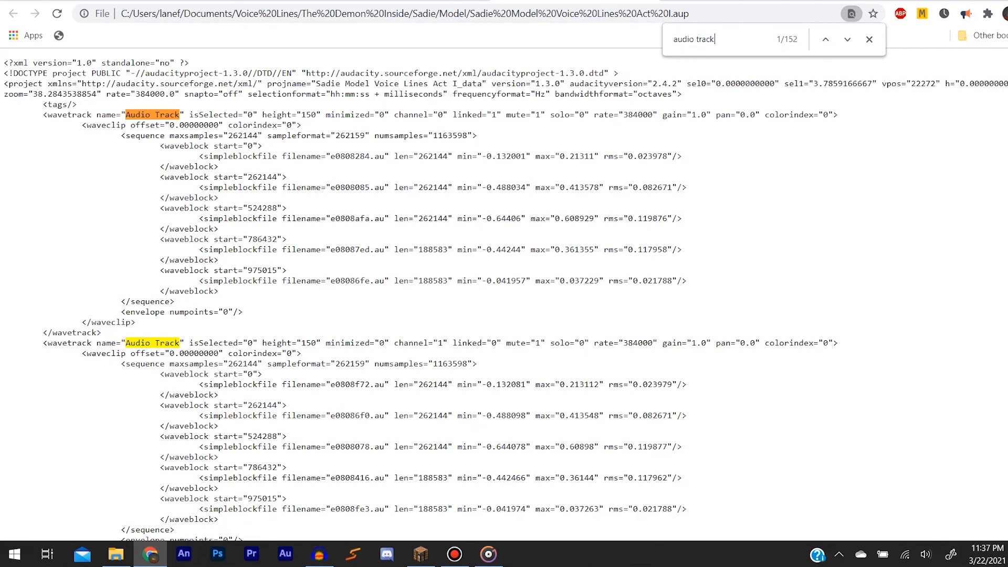
Switch to the Audacity window and scroll down through its stereo tracks
left_click(318, 553)
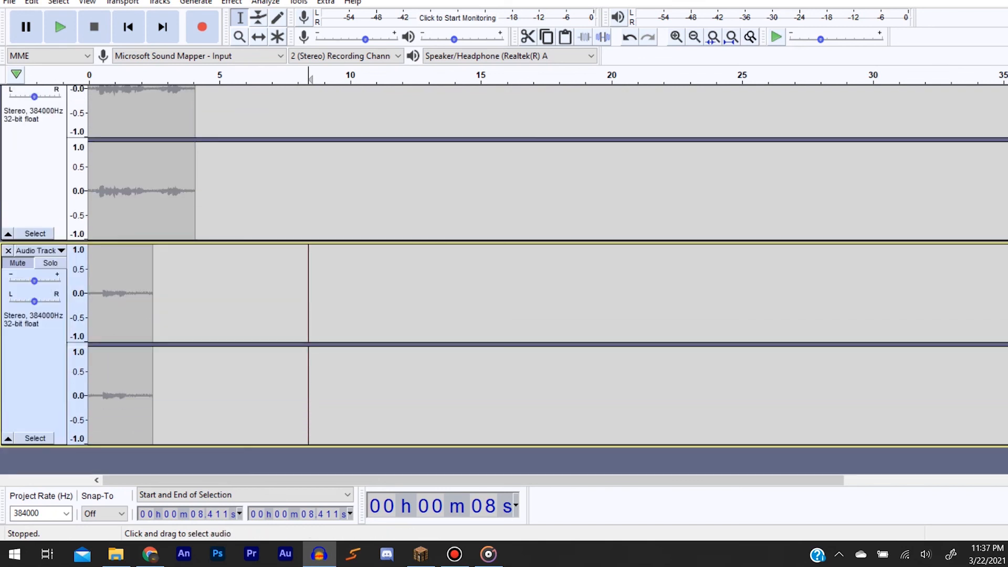
scroll("down", 3)
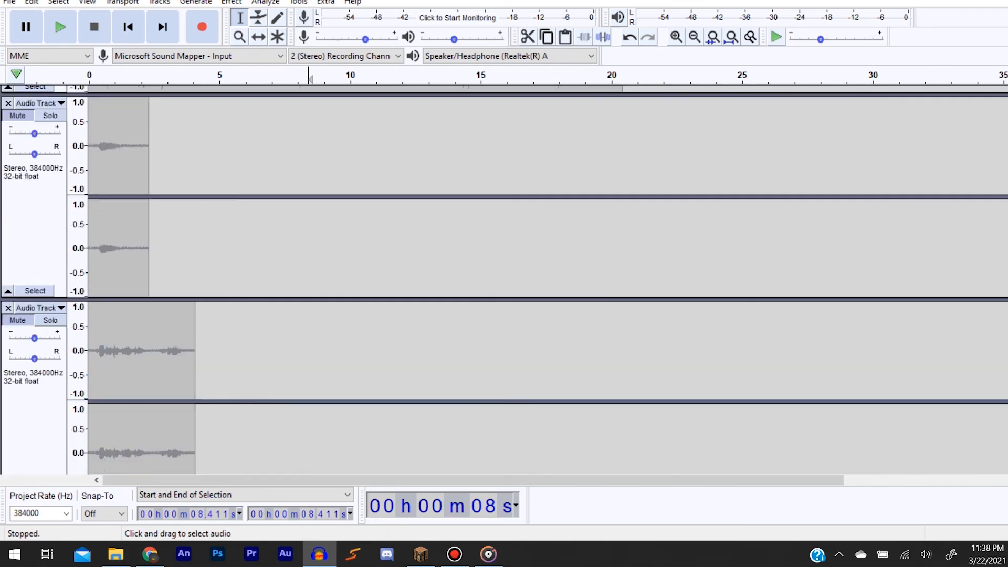